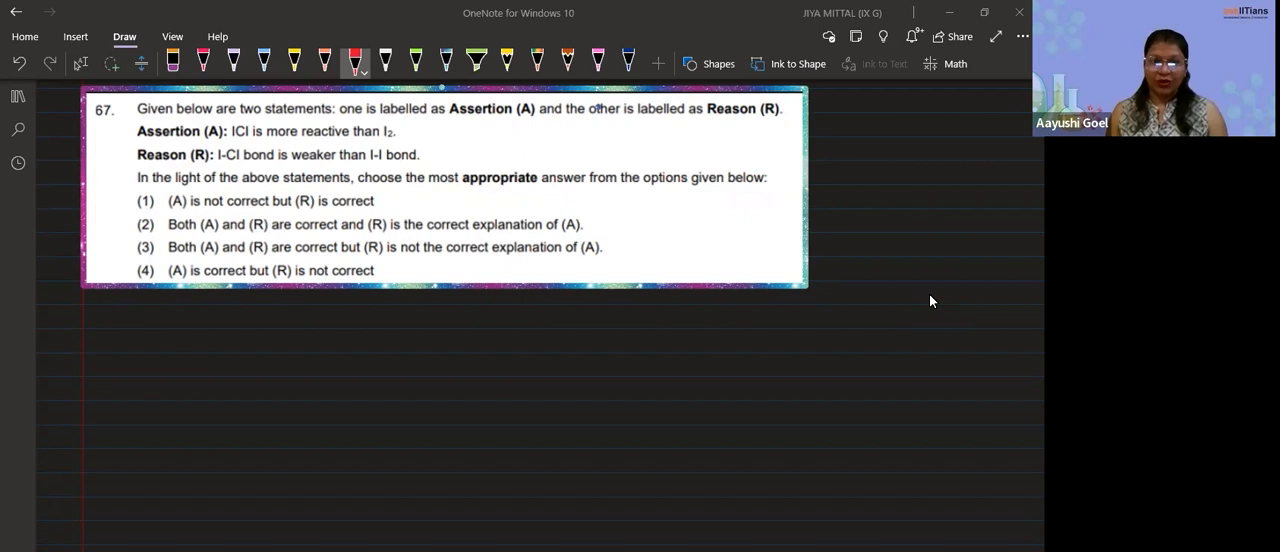
Step: In red ink, handwrite 'X−X' > more reactive than X−X (except F2)' below question 67
left_click(108, 342)
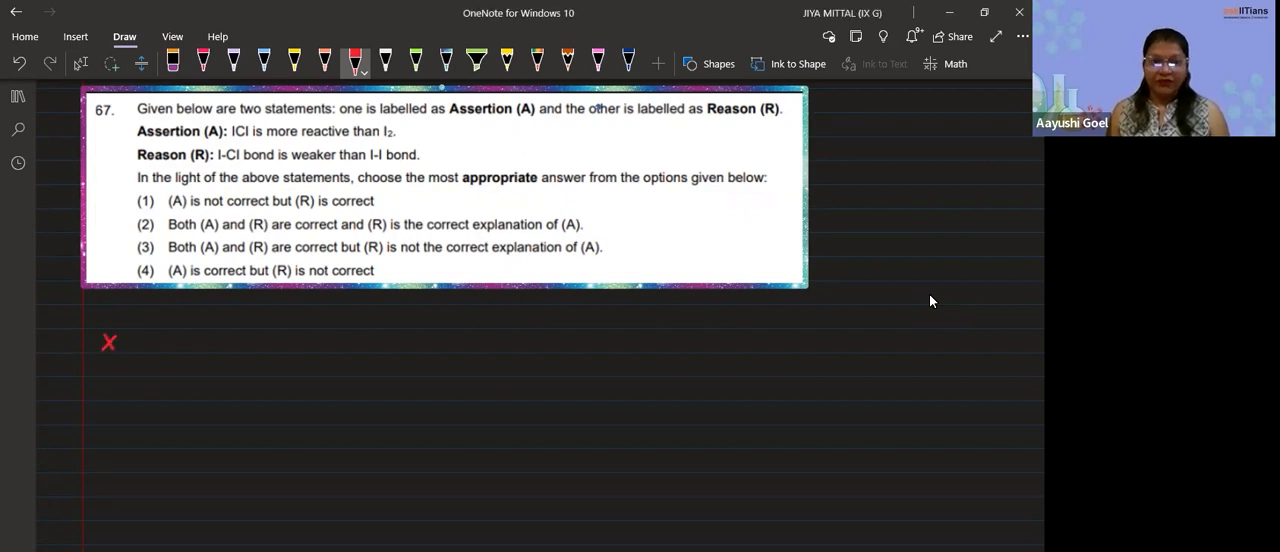
left_click_drag(125, 345, 150, 338)
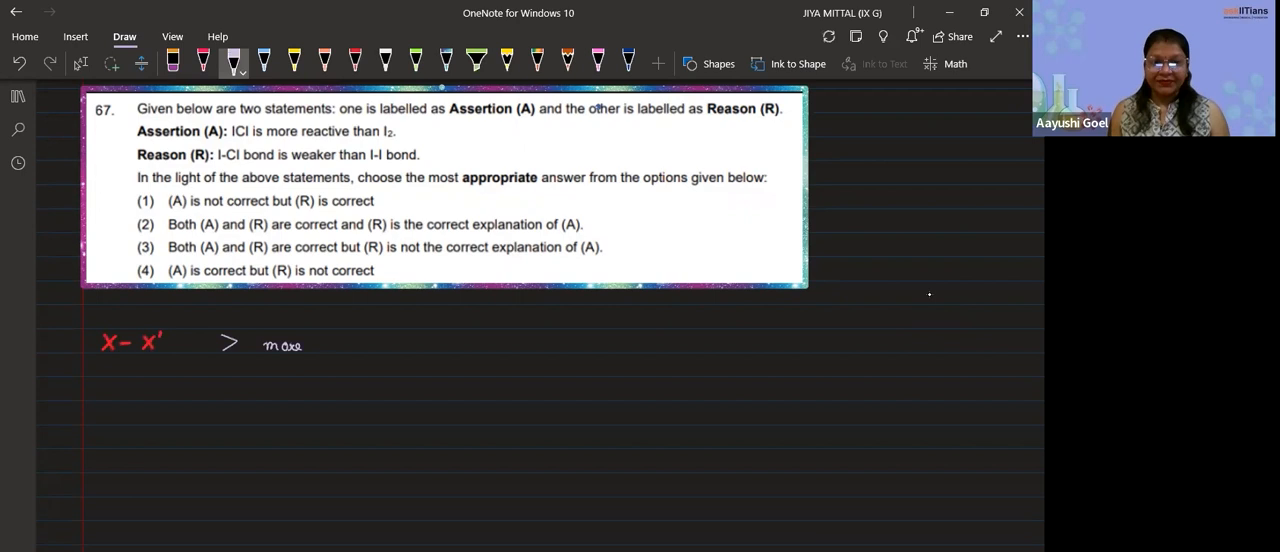
left_click_drag(315, 343, 375, 343)
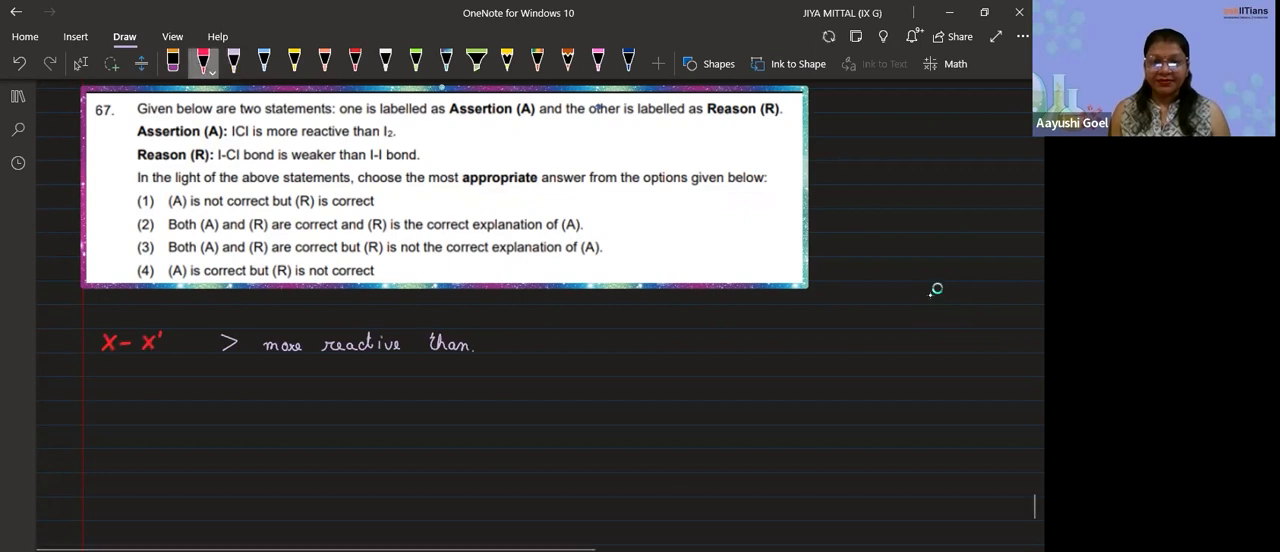
left_click_drag(510, 340, 570, 340)
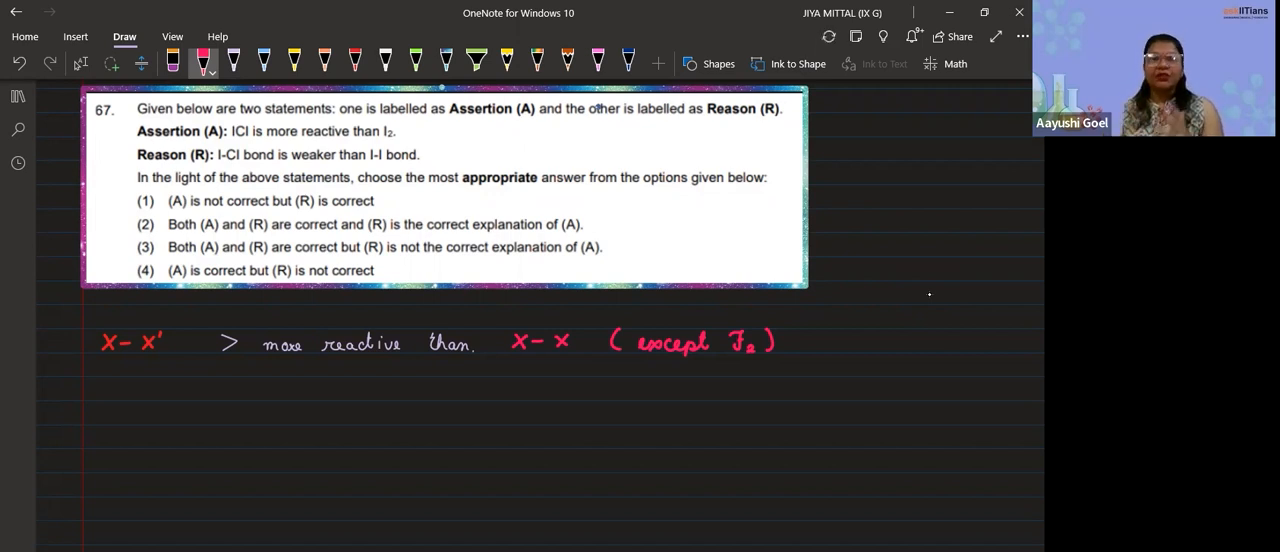
Step: In yellow ink, draw an arrow under X−X' labelled 'weak bond' and begin 'slig' under X−X
left_click(293, 60)
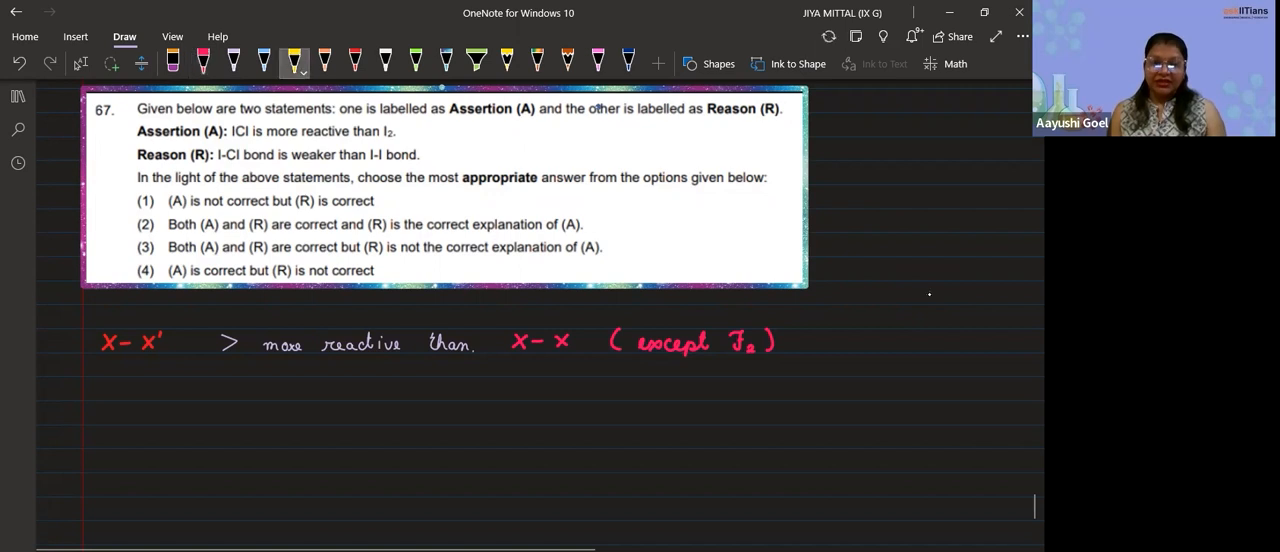
left_click_drag(118, 355, 123, 368)
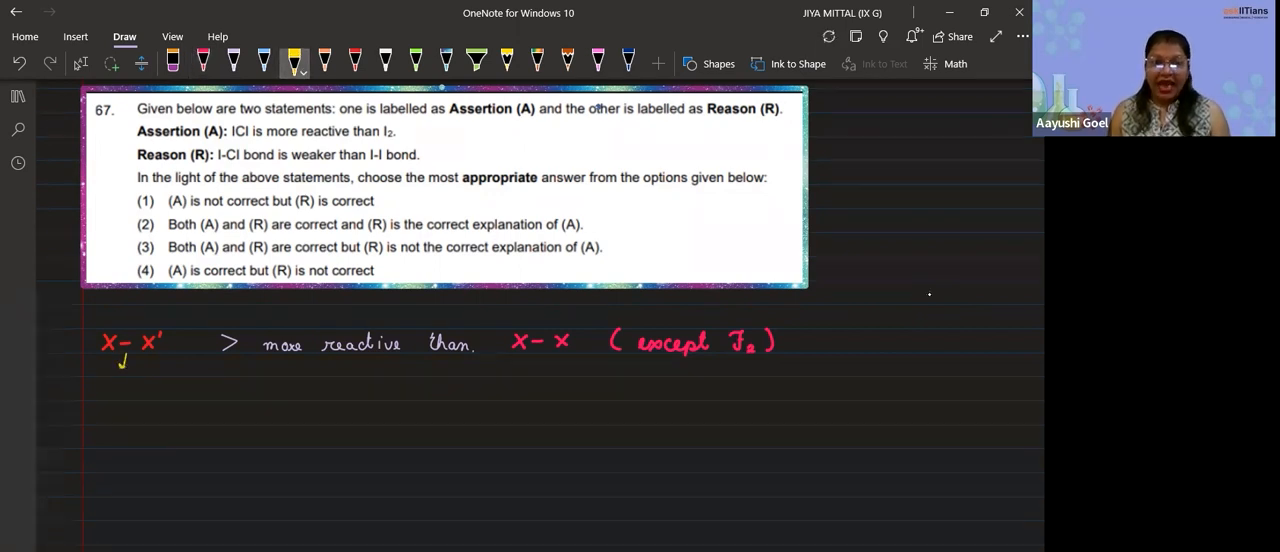
left_click_drag(90, 390, 132, 393)
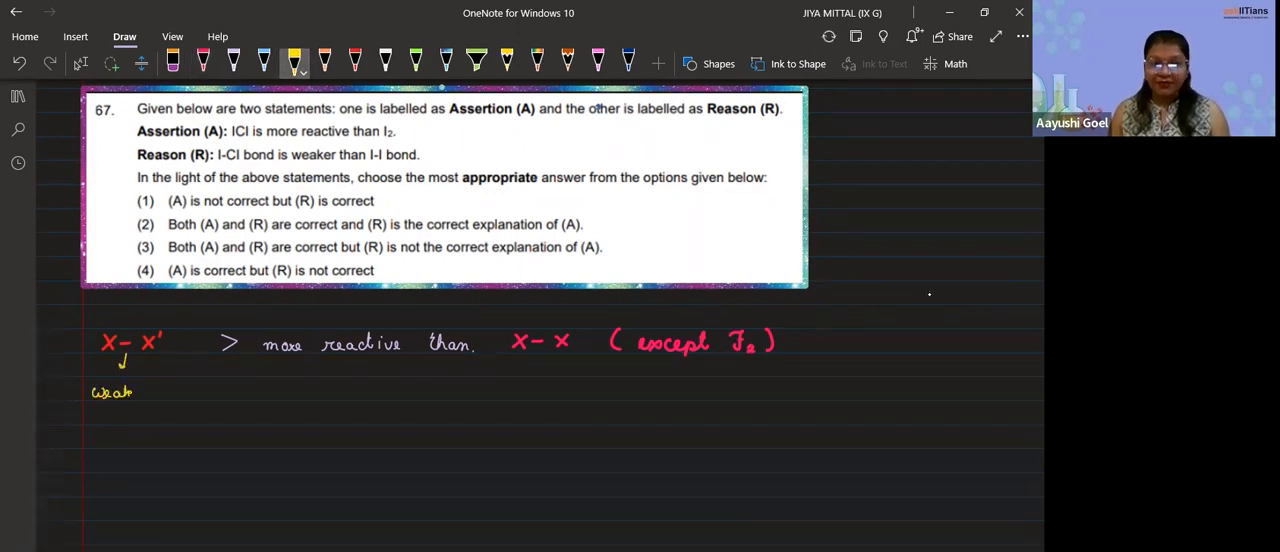
type("boac")
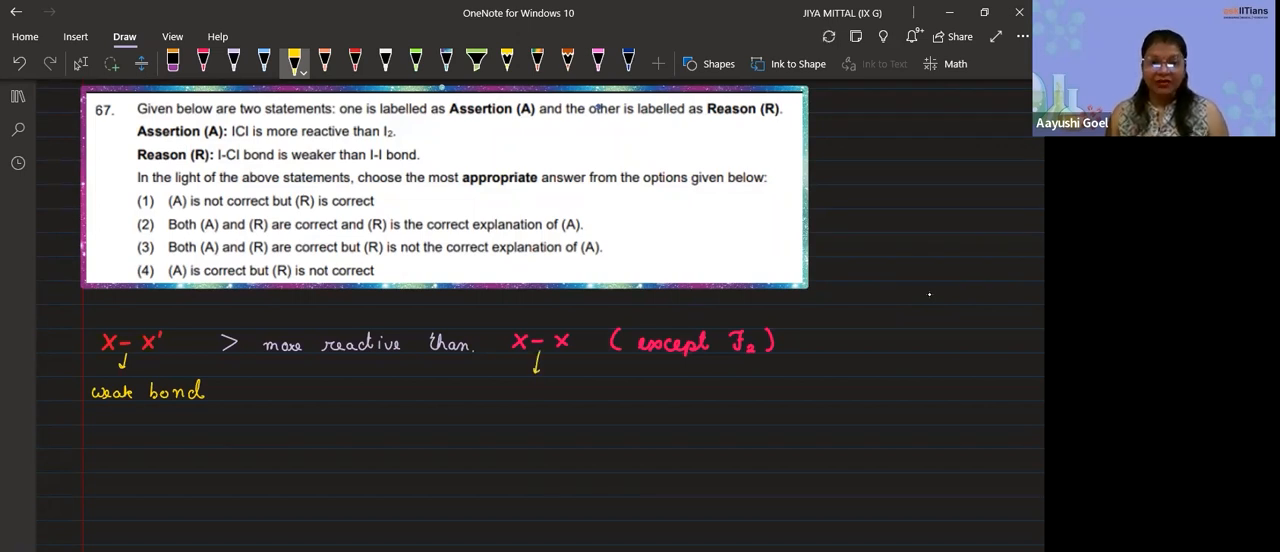
type("Slig")
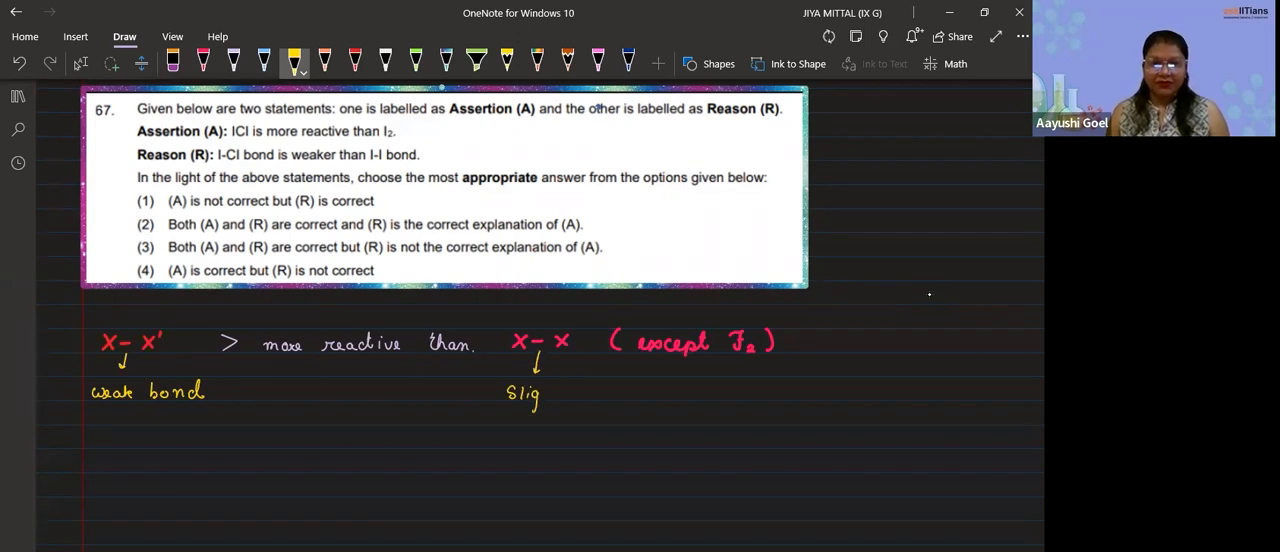
Step: Finish writing 'slightly stronger.' under the X−X arrow
left_click_drag(535, 393, 572, 393)
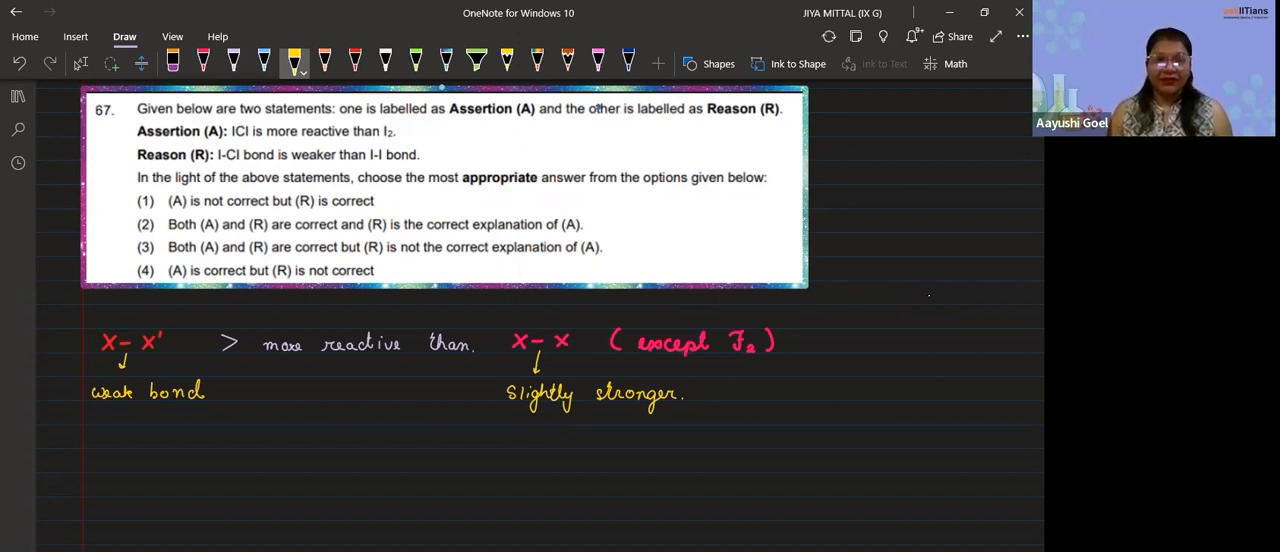
Step: Switch to pink ink, write '(Interhalogens > Halogens)' above the notes, and mark Assertion (A) T
left_click(203, 60)
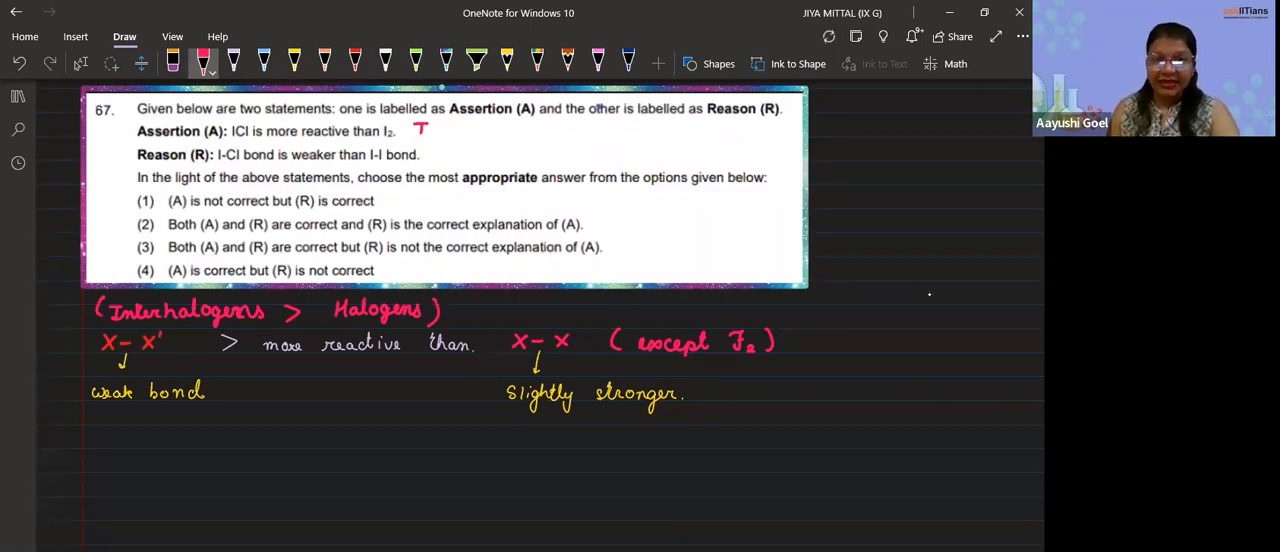
left_click(432, 148)
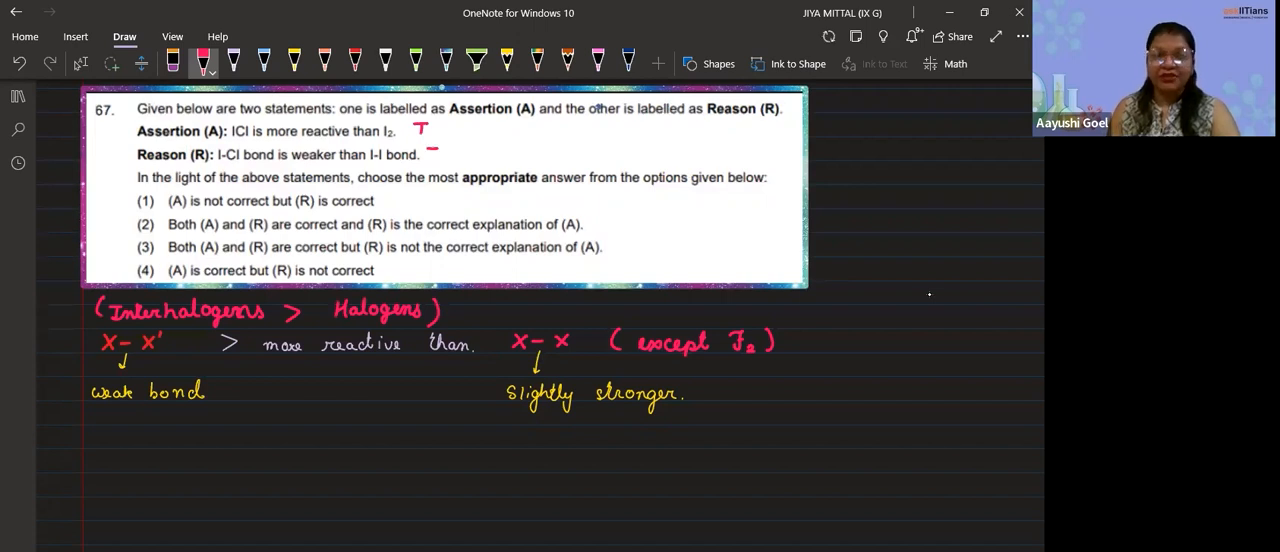